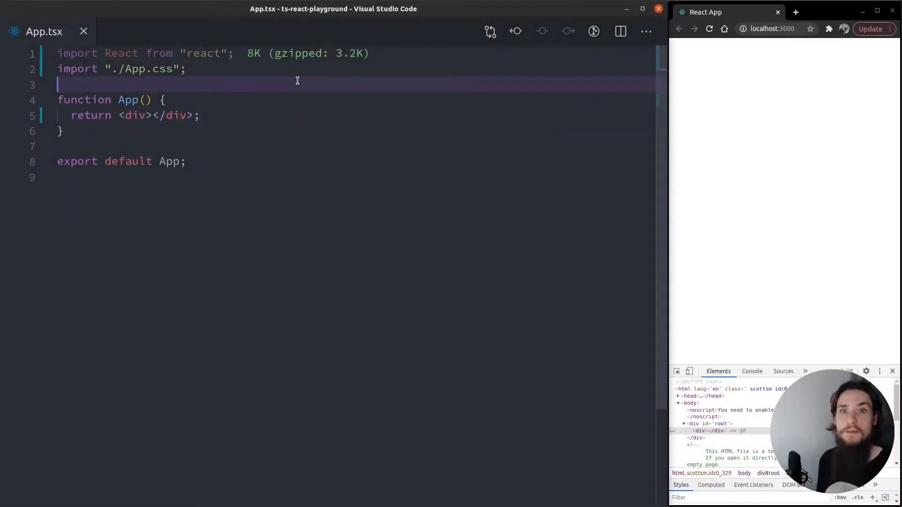
Step: Write const Header: FC = ({ children }) => <h1>{children}</h1> above App, importing FC from react
{"action": "type", "text": "const Header :"}
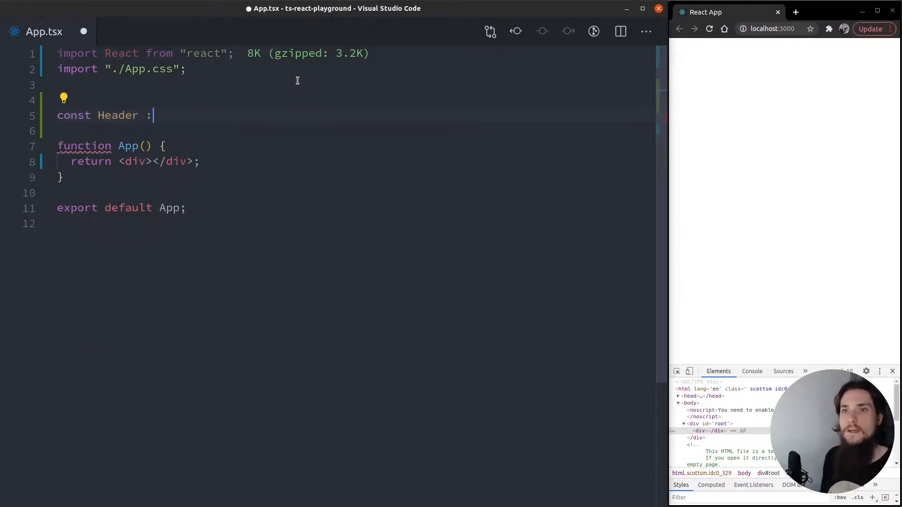
{"action": "type", "text": "FC"}
{"action": "type", "text": "return"}
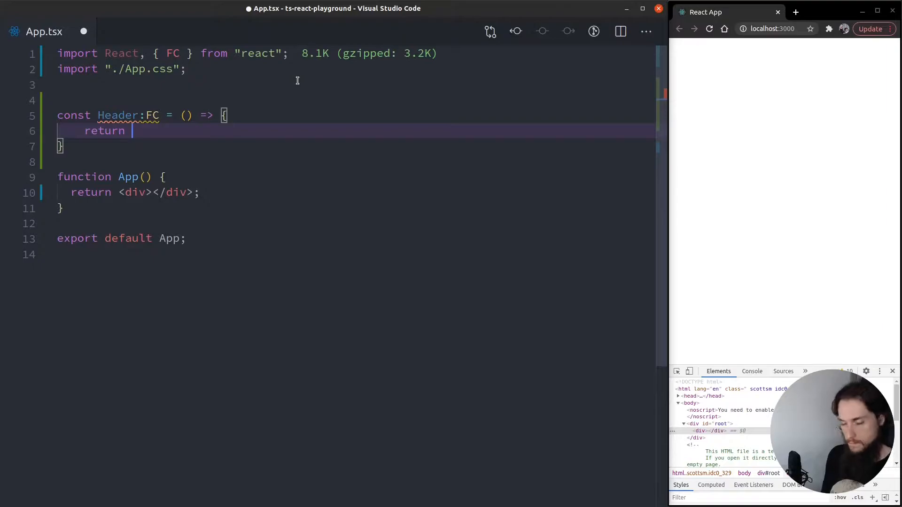
{"action": "type", "text": "<h1></h1>"}
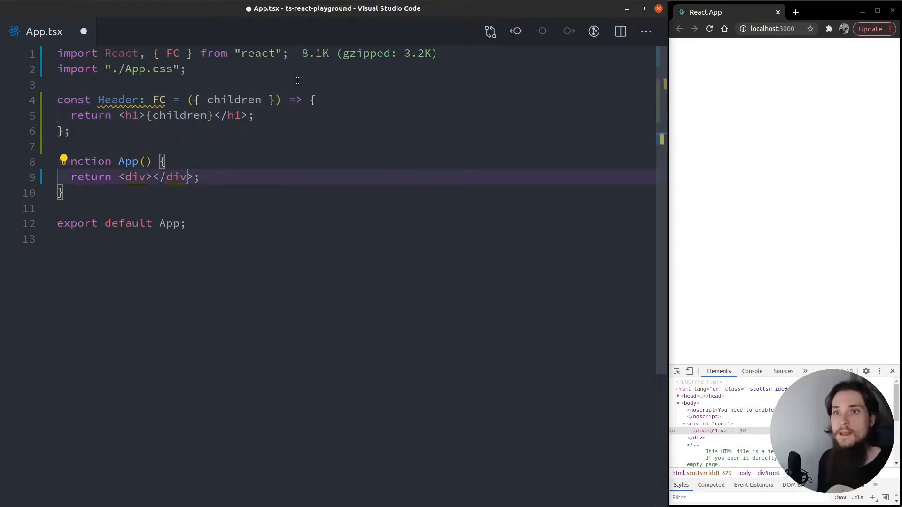
{"action": "type", "text": "<Ch"}
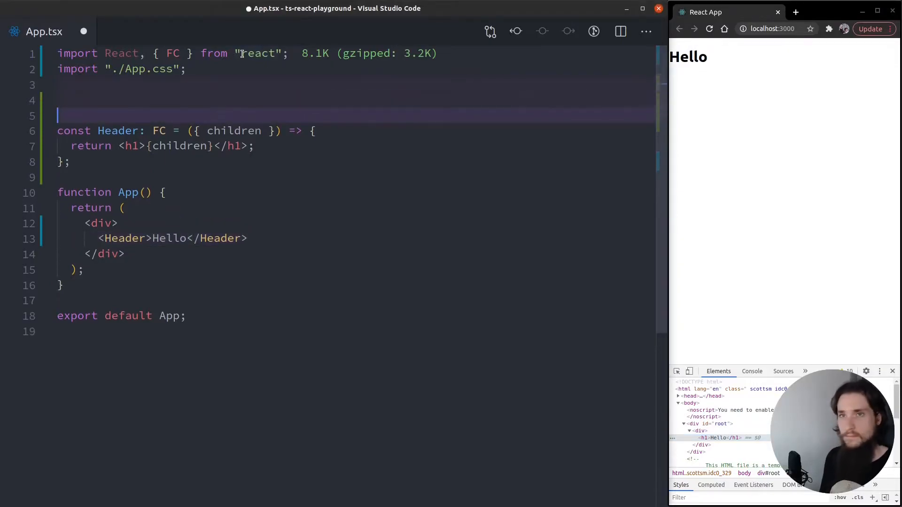
Step: Declare interface HeaderProps {} and retype Header as FC<HeaderProps>
{"action": "type", "text": "i"}
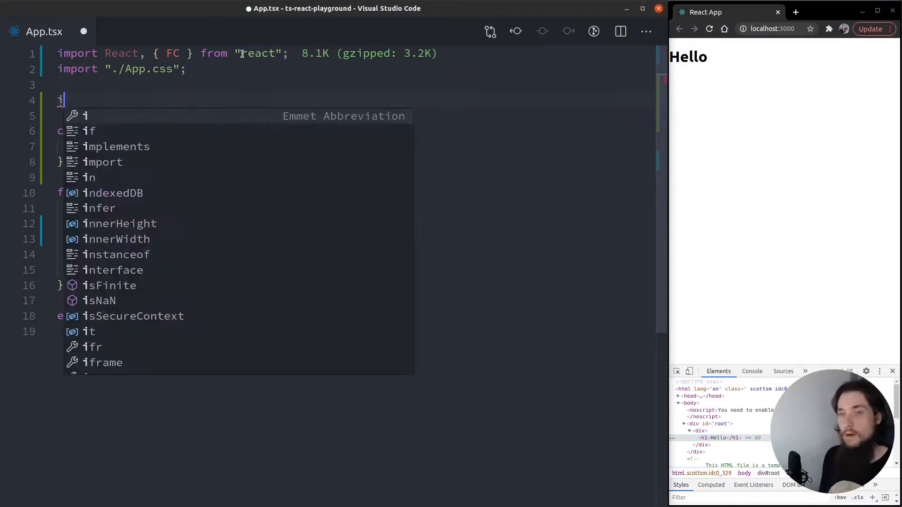
{"action": "type", "text": "nterface Heade"}
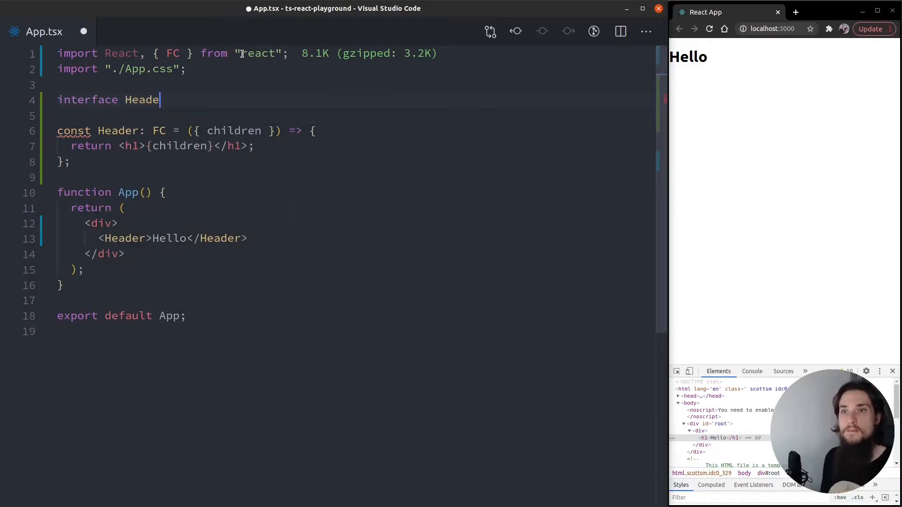
{"action": "type", "text": "rProps {}"}
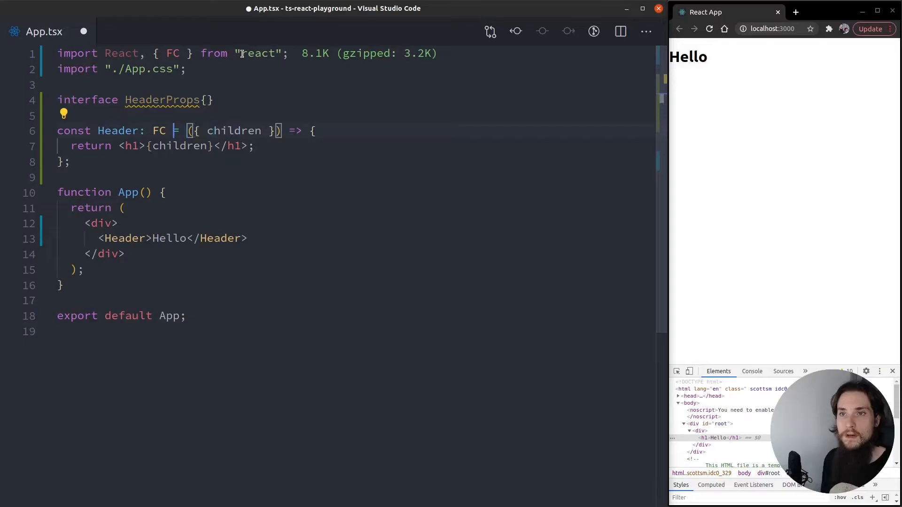
{"action": "type", "text": "<H"}
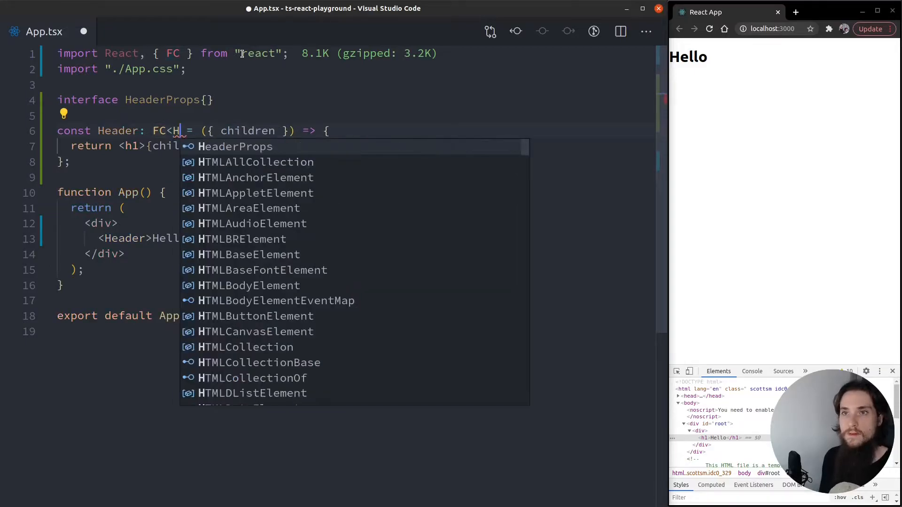
{"action": "type", "text": "HeaderProps>"}
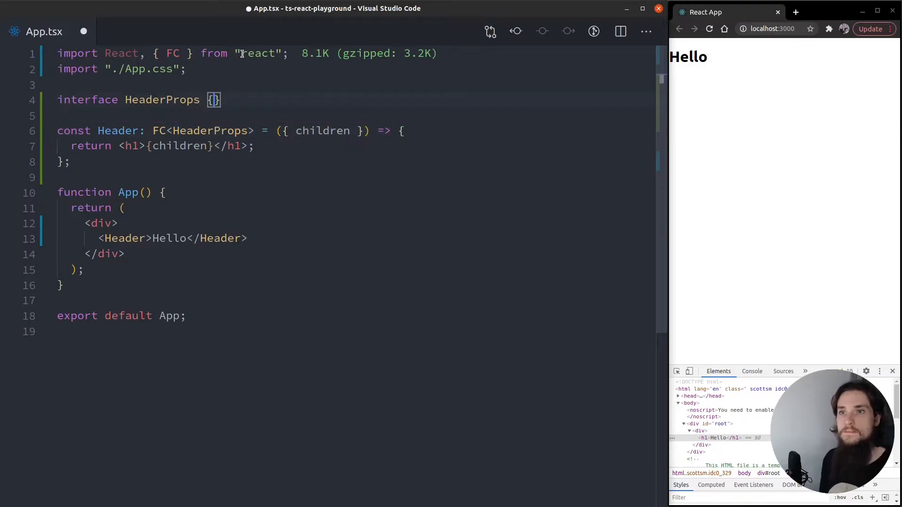
Step: Add optional prop as?: React.ElementType<any> inside HeaderProps and save
{"action": "key", "text": "Enter"}
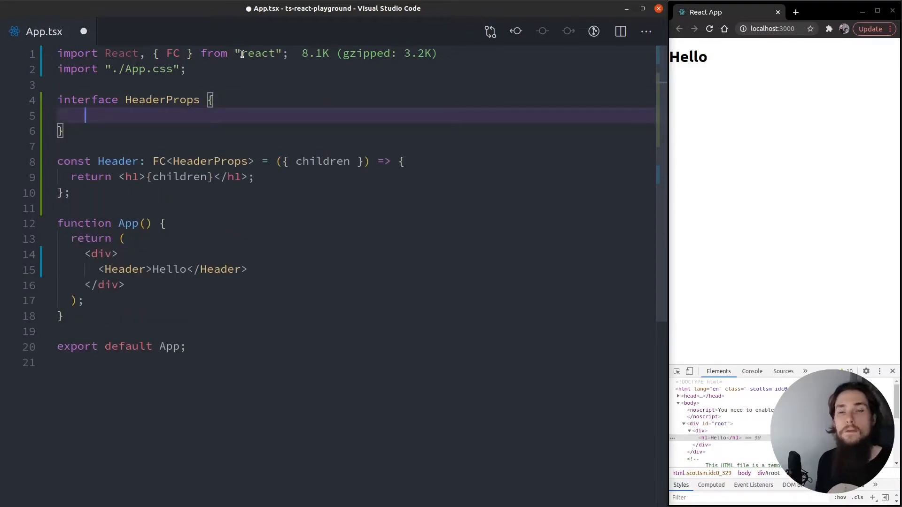
{"action": "type", "text": "as?:"}
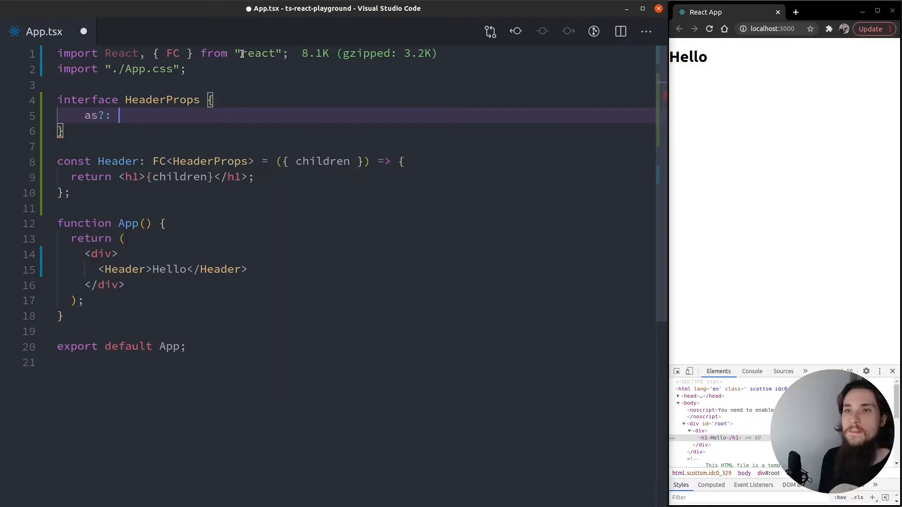
{"action": "type", "text": "React"}
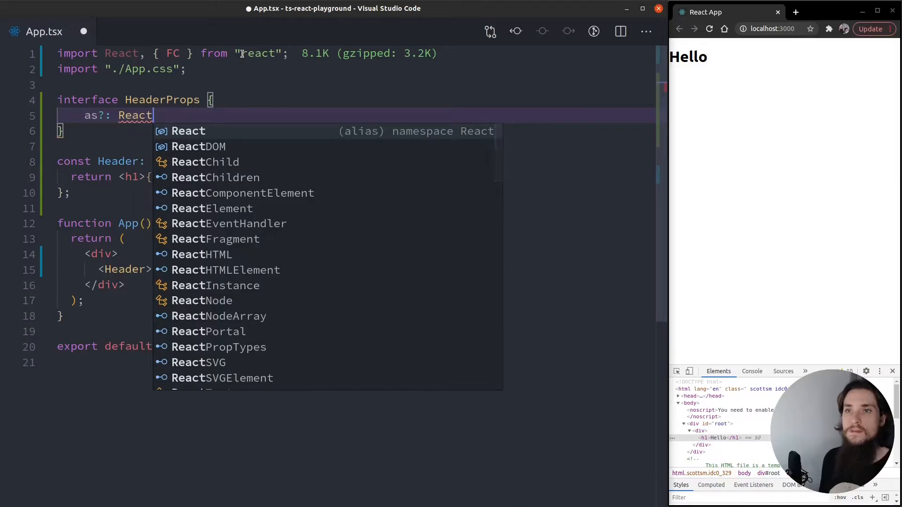
{"action": "type", "text": ".ElementType<any>;"}
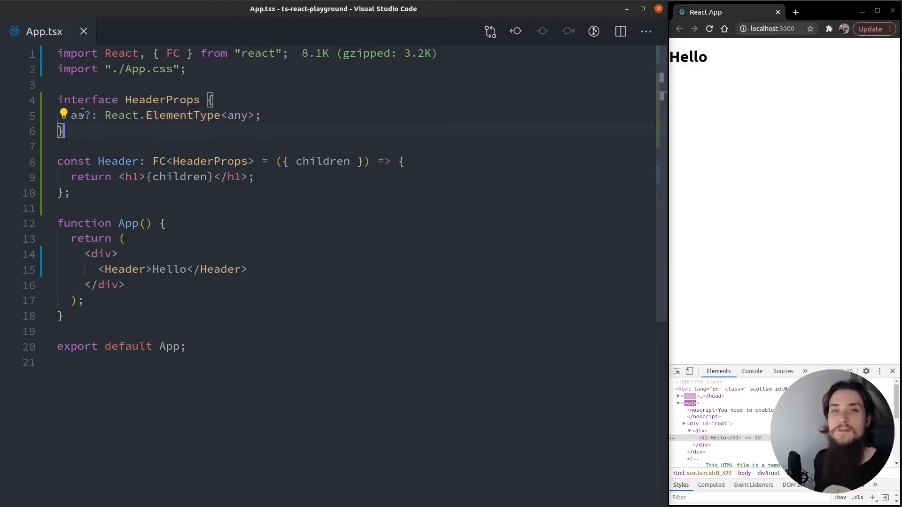
{"action": "mouse_move", "coordinate": [78, 115]}
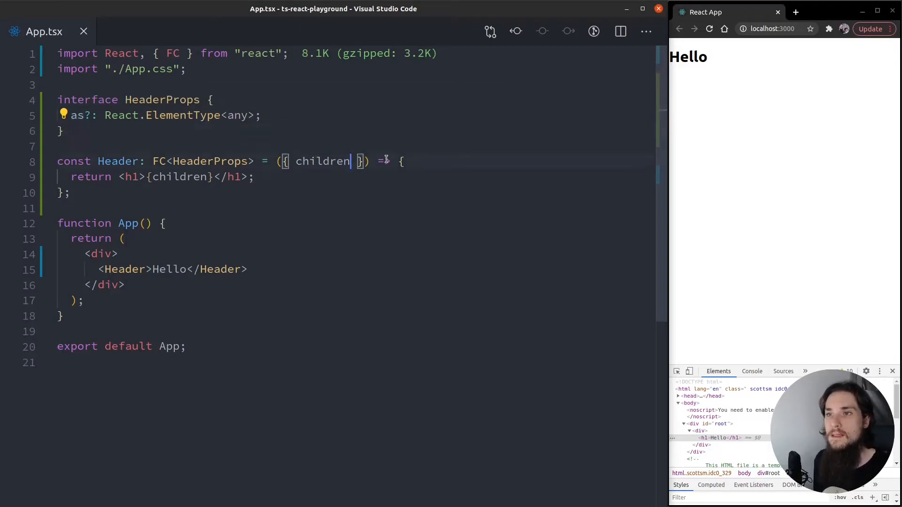
Step: Destructure as: Component = "h1" and render children inside <Component> instead of h1
{"action": "type", "text": ", as"}
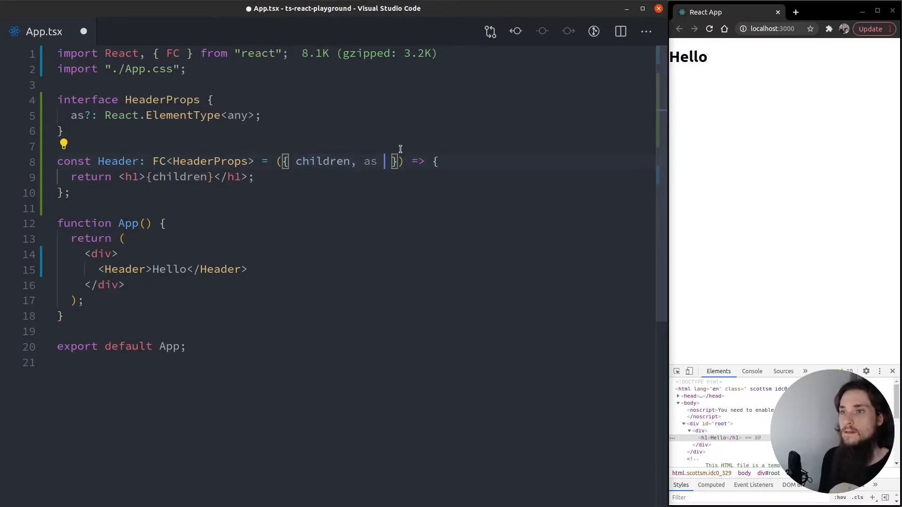
{"action": "type", "text": "='h1"}
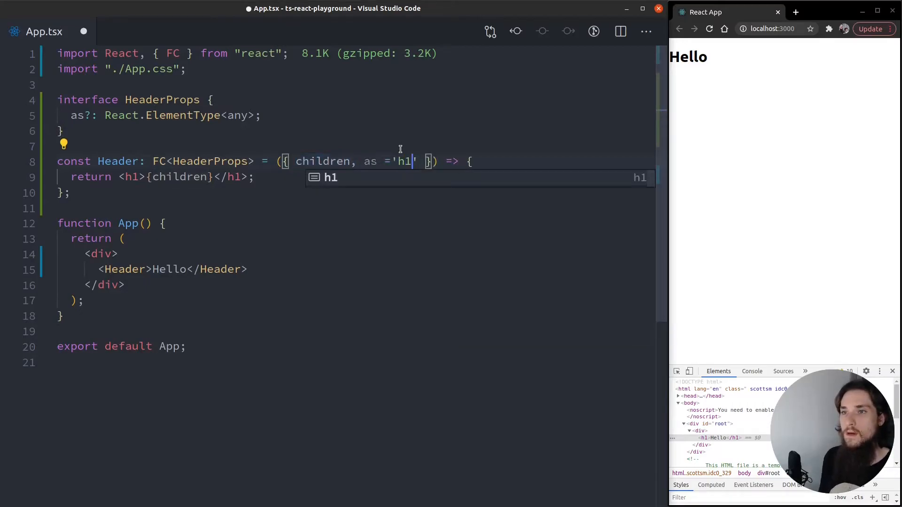
{"action": "type", "text": "Component"}
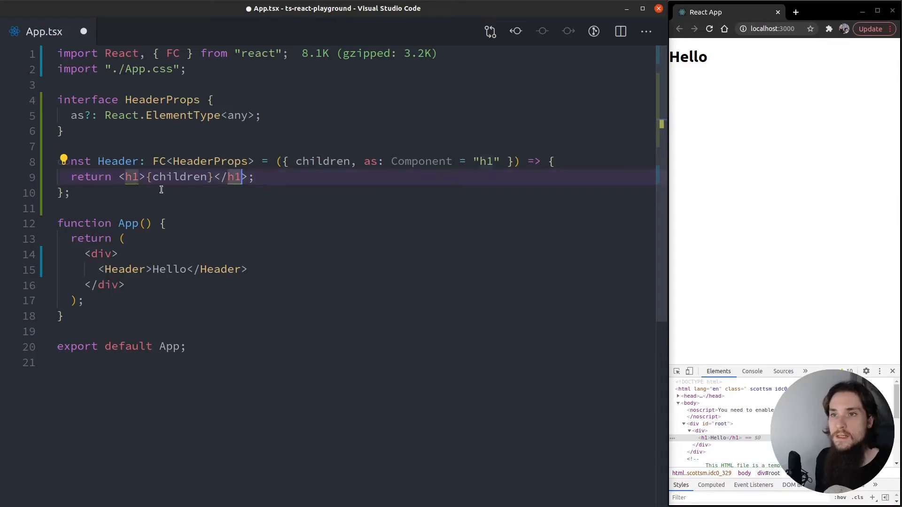
{"action": "type", "text": "Component"}
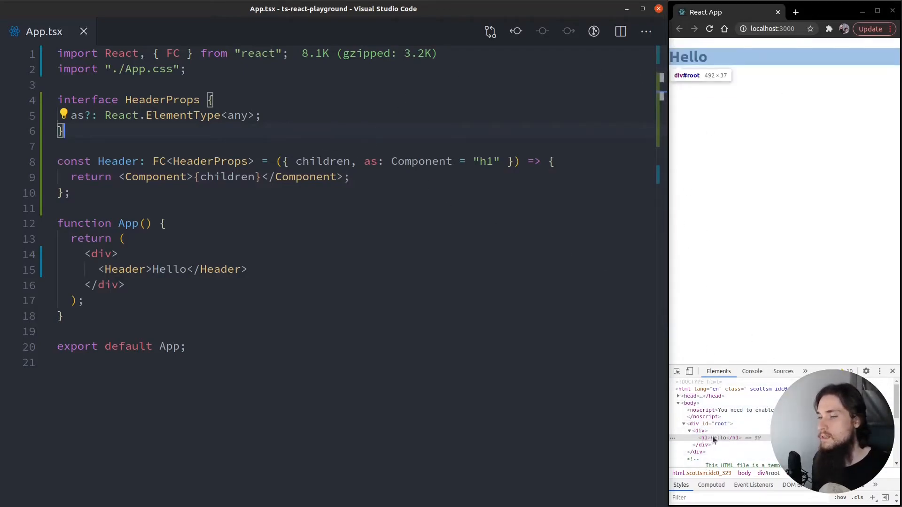
{"action": "mouse_move", "coordinate": [146, 274]}
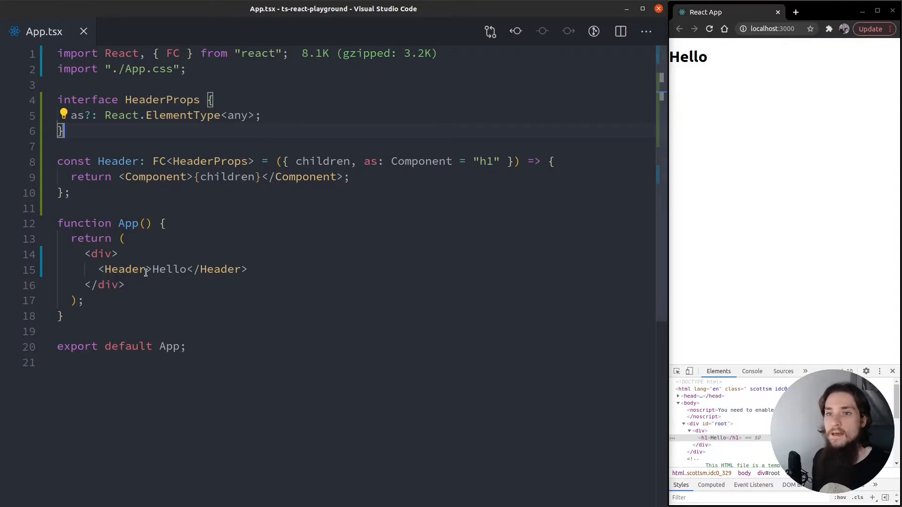
Step: Pass as="h2" to Header in App, verify Hello renders as h2, then begin retyping it to span
{"action": "type", "text": "as"}
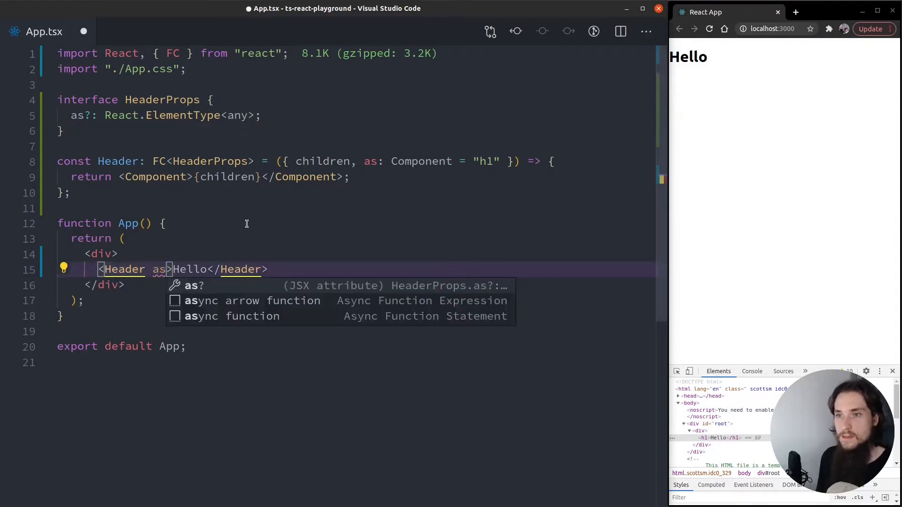
{"action": "type", "text": "=\"h2\""}
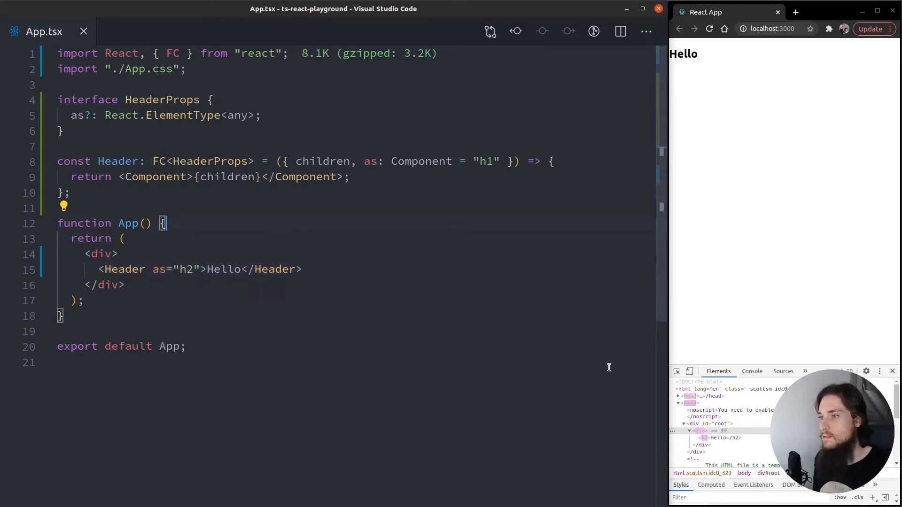
{"action": "mouse_move", "coordinate": [700, 432]}
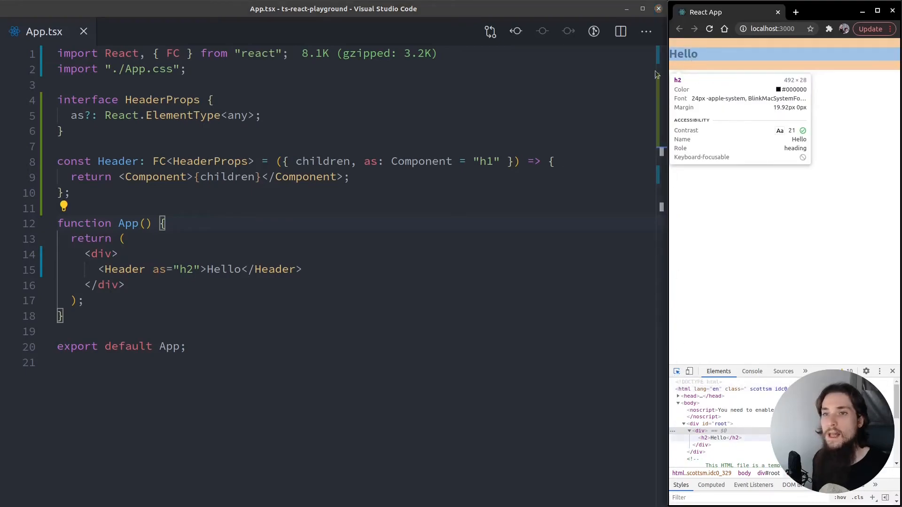
{"action": "type", "text": "sp"}
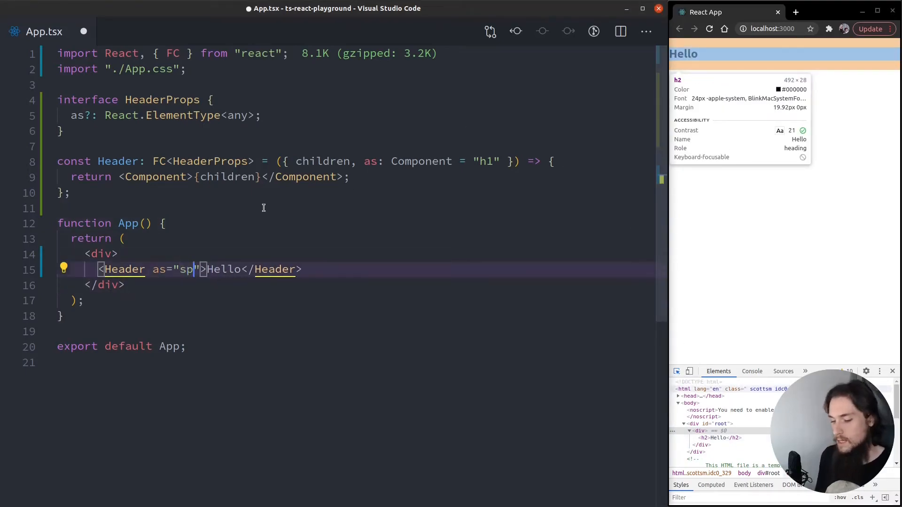